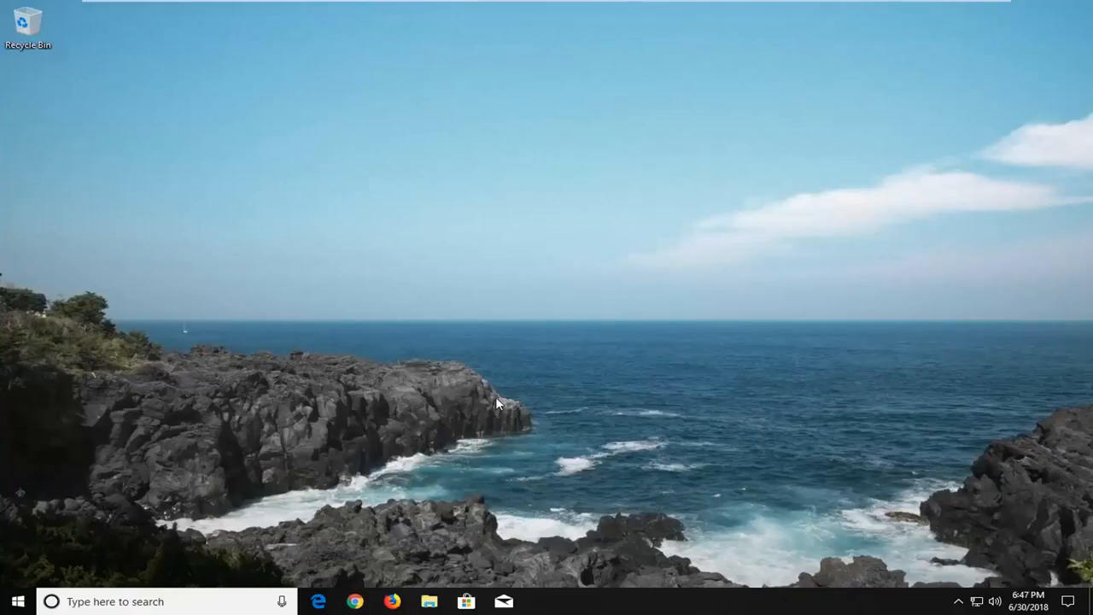
pyautogui.moveTo(1046, 423)
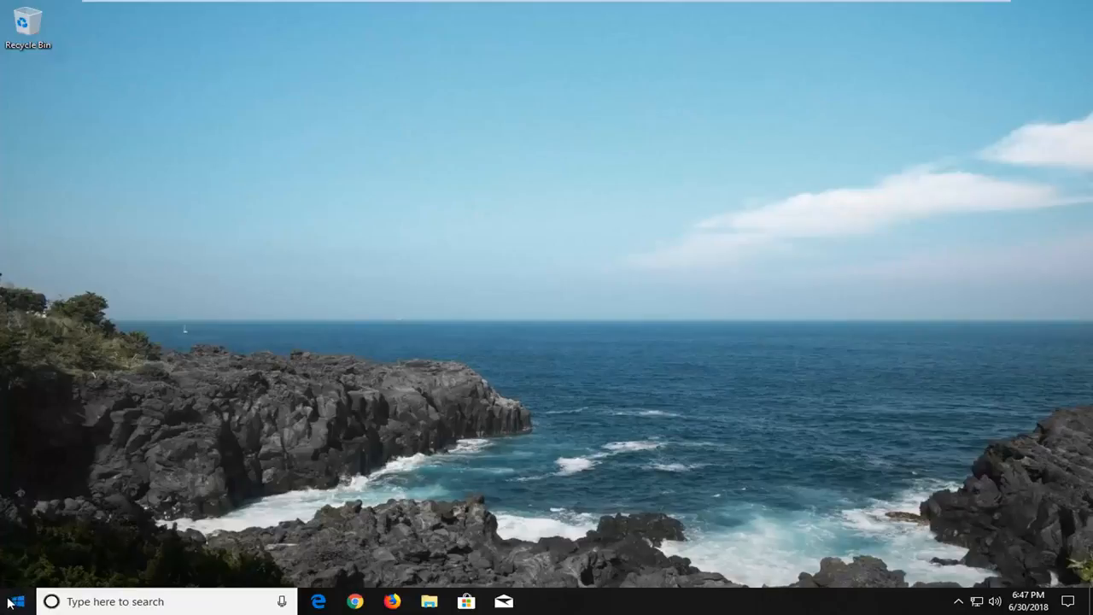
# Launch Command Prompt as administrator from a Start search for 'cmd', approving the UAC prompt
pyautogui.click(12, 601)
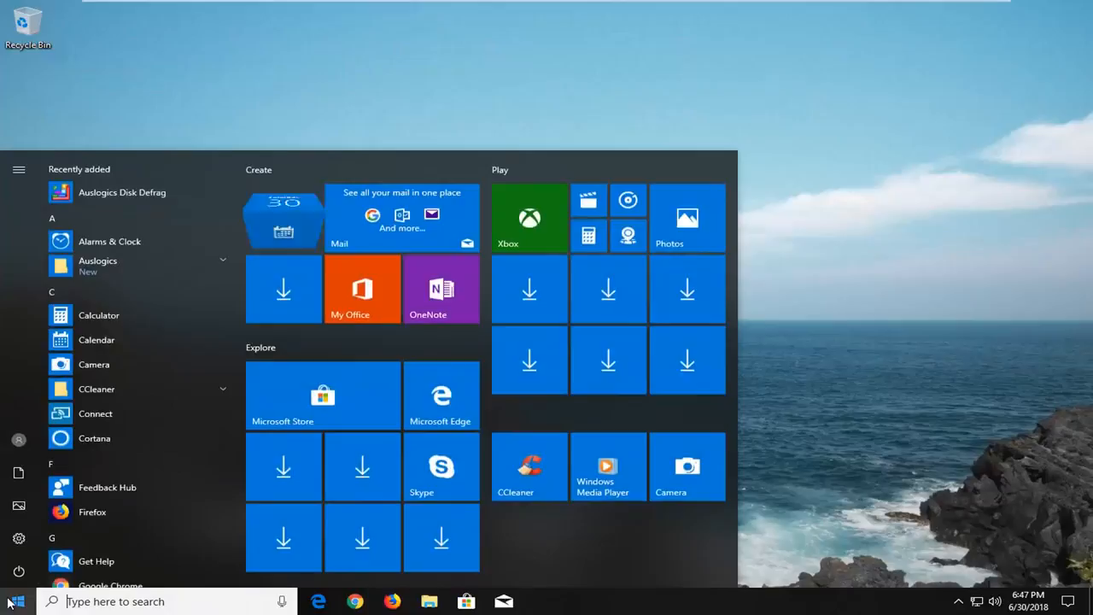
pyautogui.write('cmd')
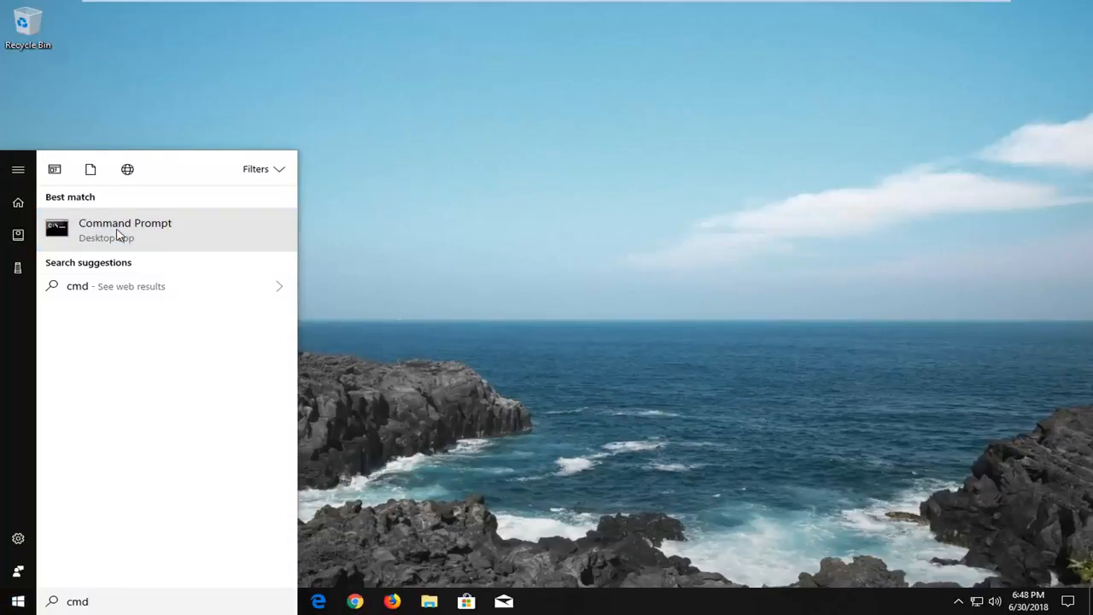
pyautogui.rightClick(125, 229)
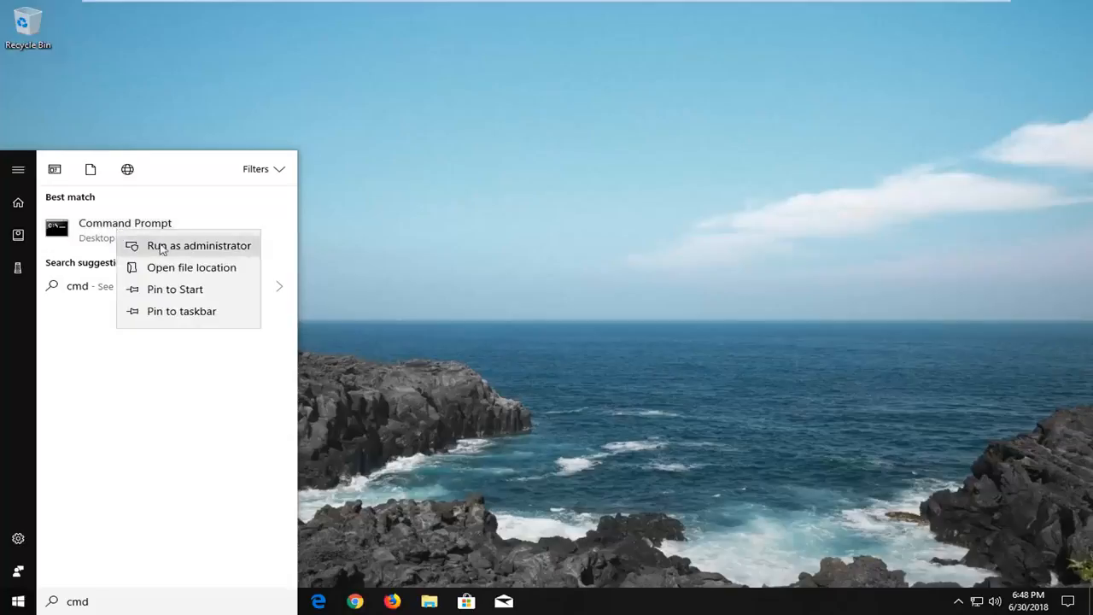
pyautogui.click(198, 246)
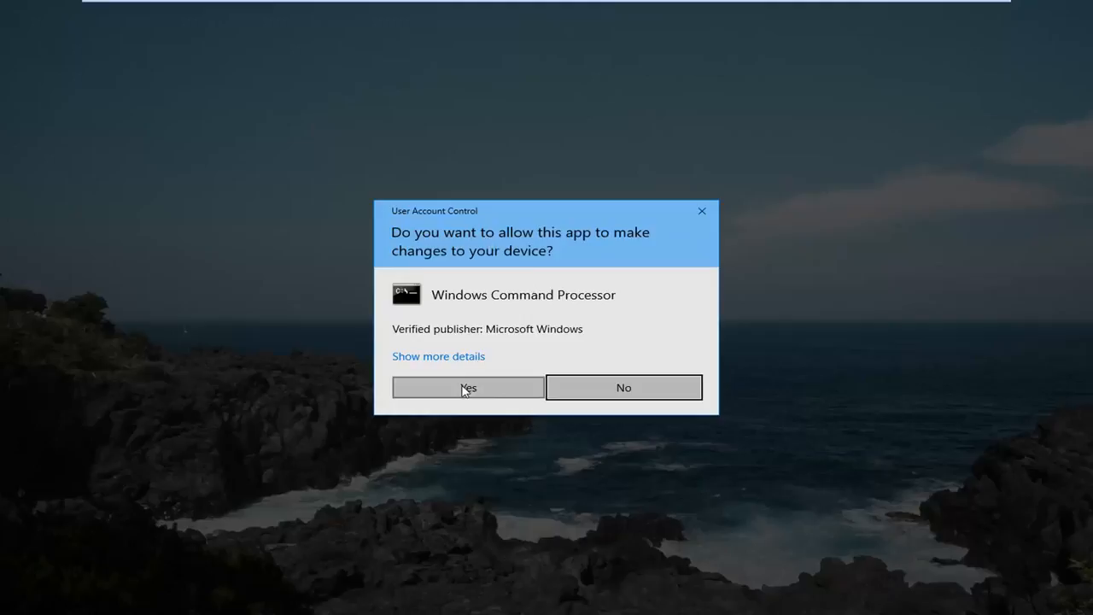
pyautogui.click(468, 387)
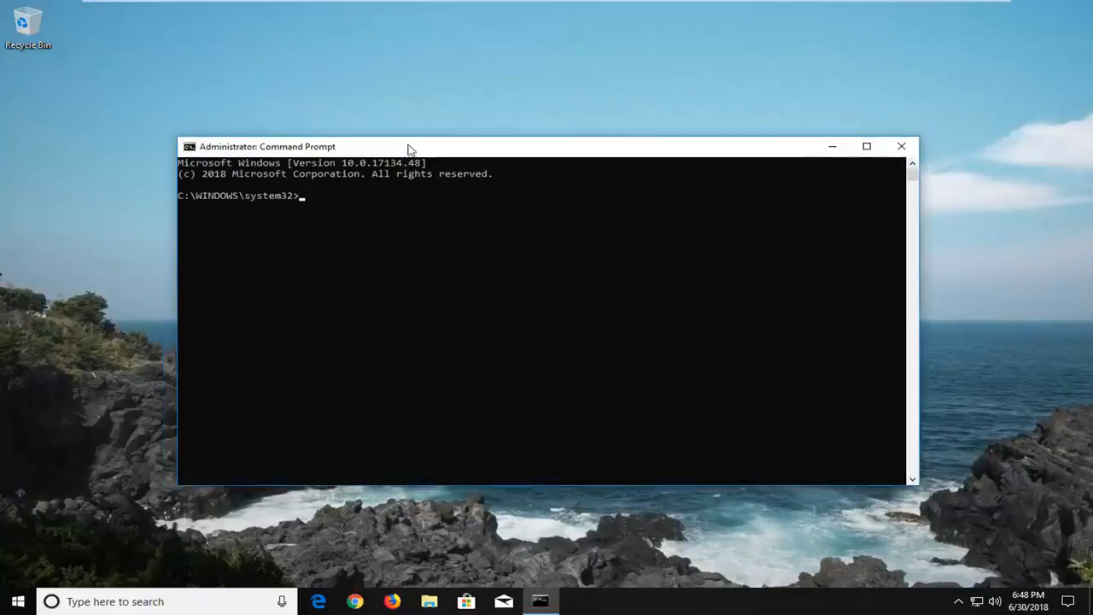
# Run ipconfig /flushdns so the DNS Resolver Cache is reported successfully flushed
pyautogui.write('ip')
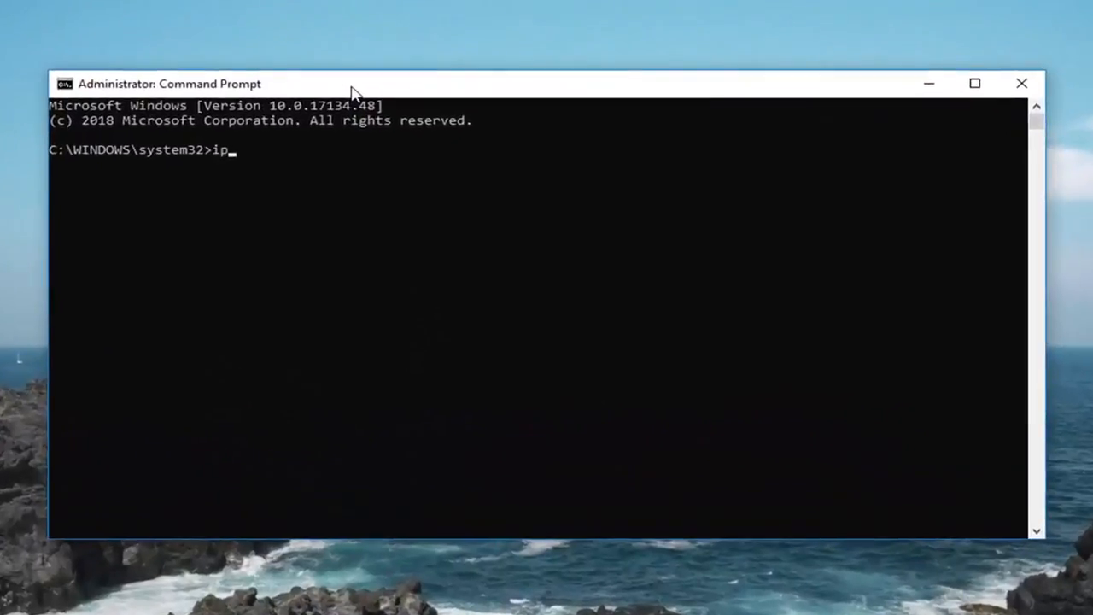
pyautogui.write('config')
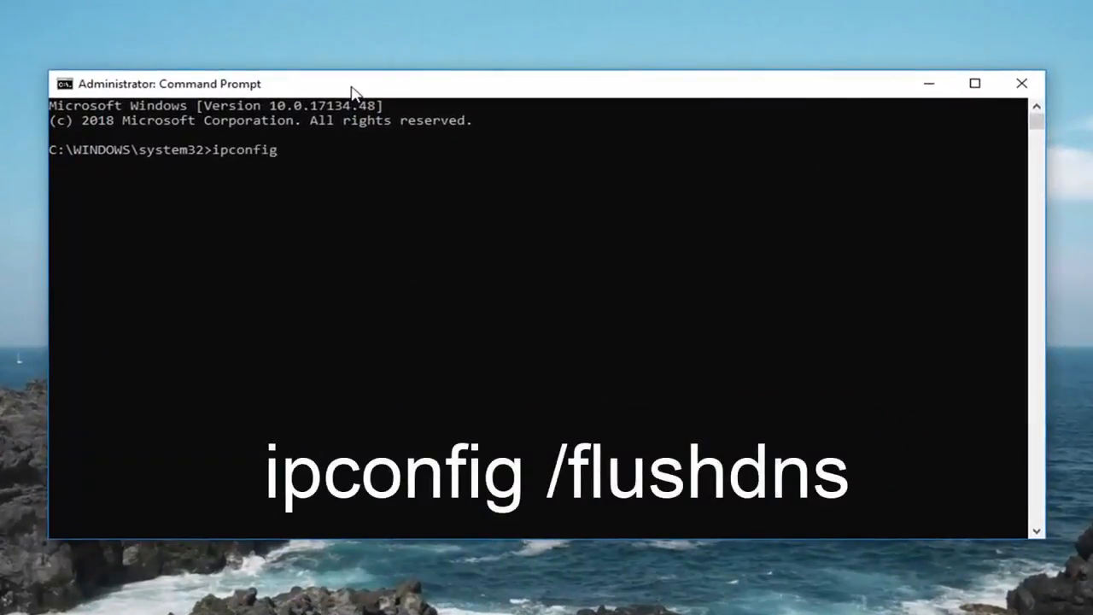
pyautogui.write('/flush')
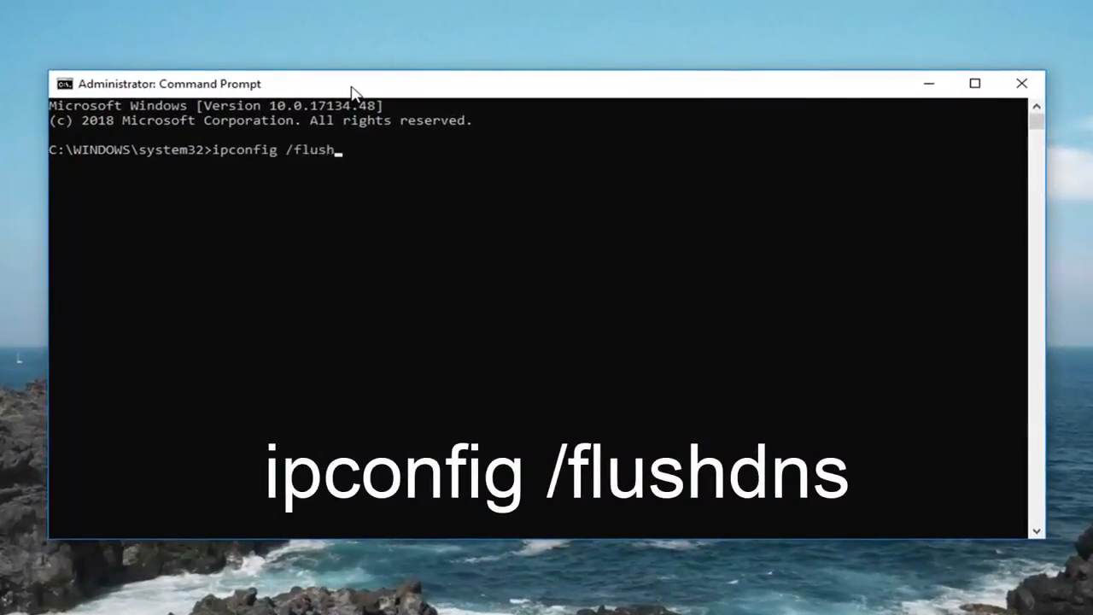
pyautogui.write('dns')
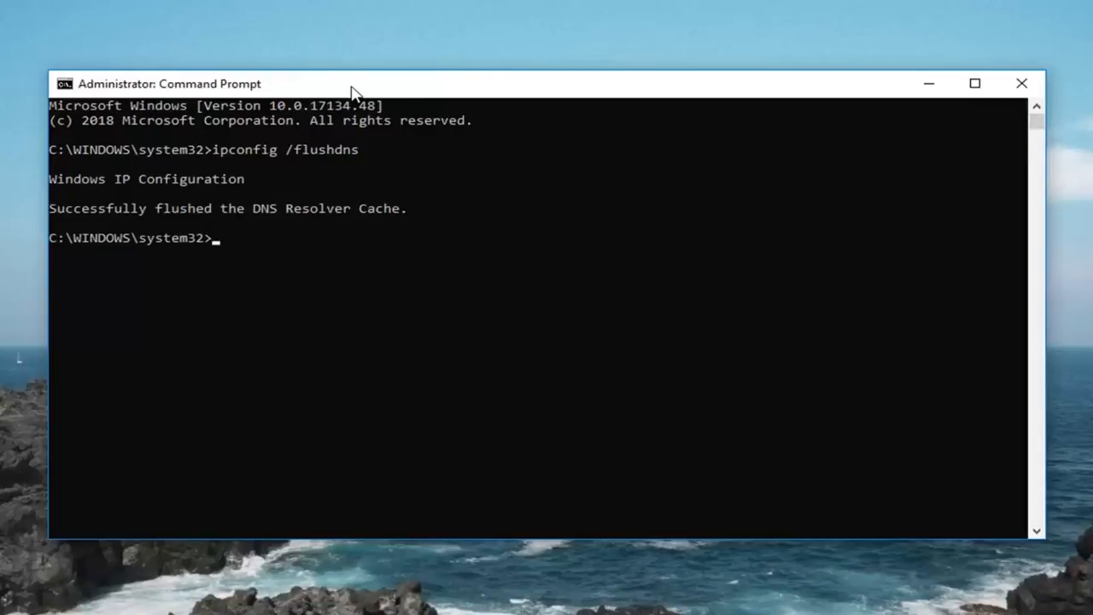
# Run netsh winsock reset to reset the Winsock Catalog, then close the console window
pyautogui.write('netsh')
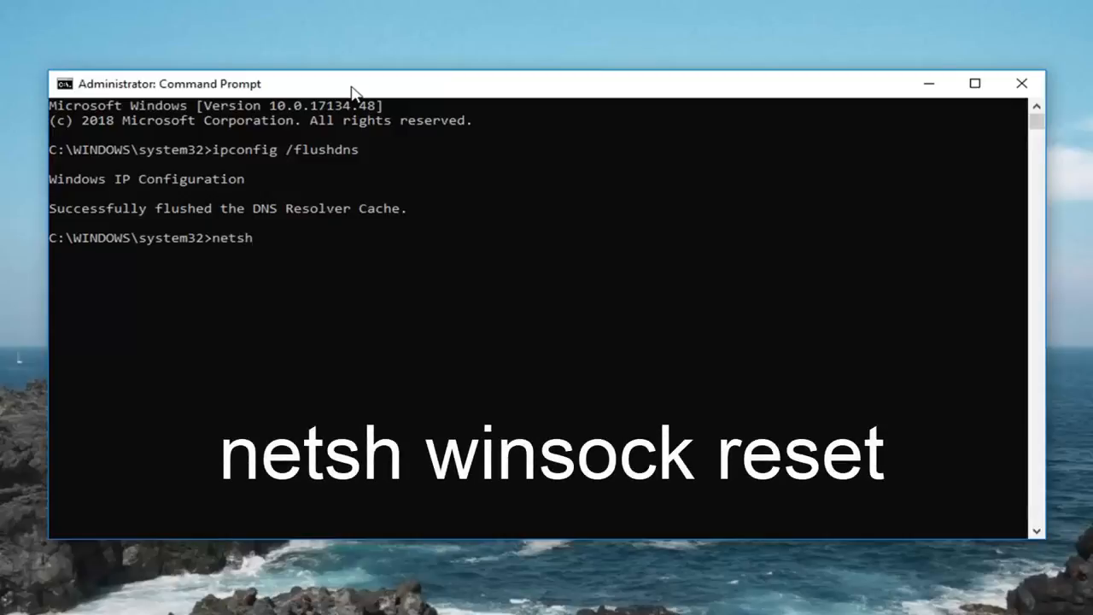
pyautogui.write('winsock')
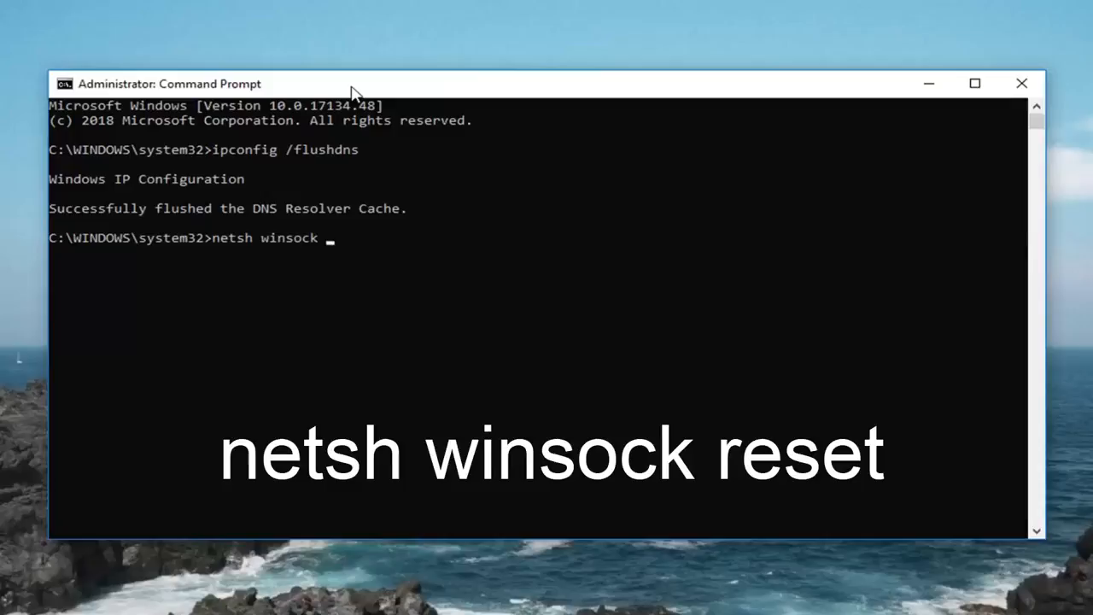
pyautogui.write('reset')
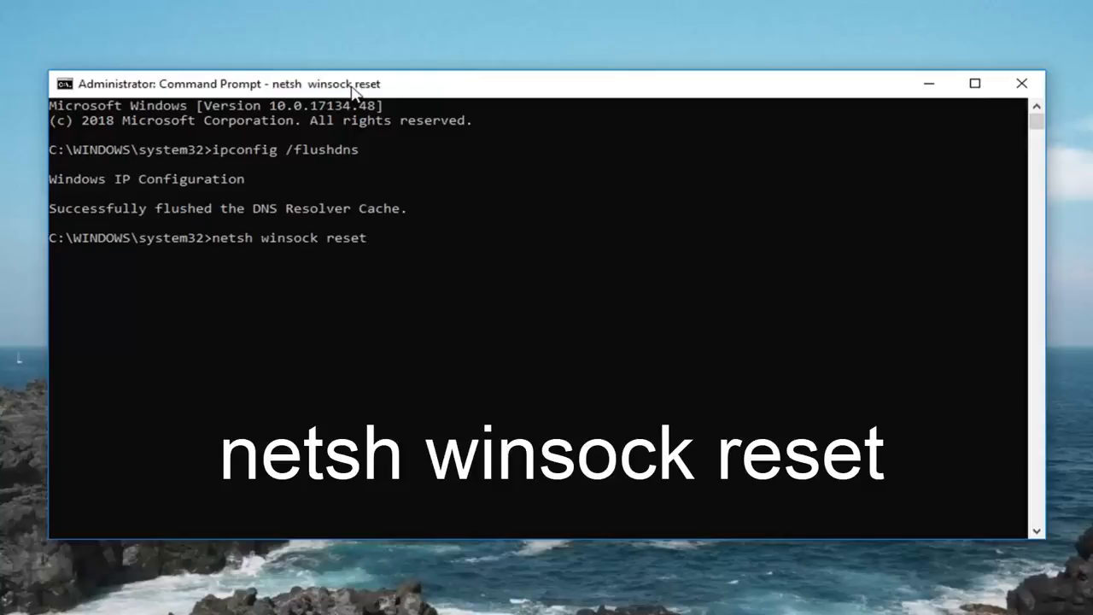
pyautogui.press('enter')
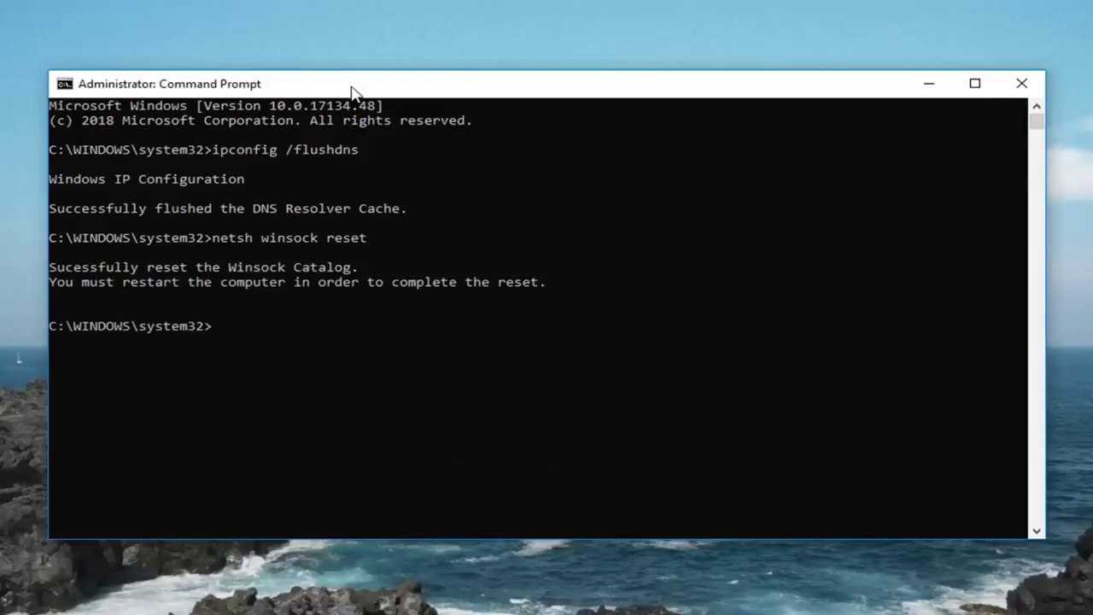
pyautogui.moveTo(873, 85)
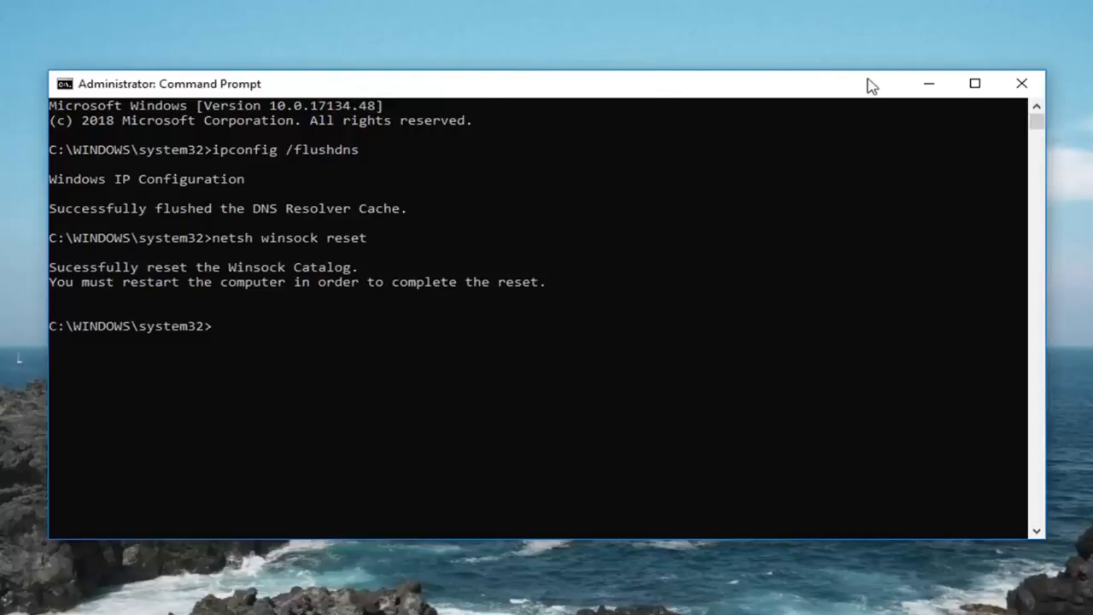
pyautogui.moveTo(1022, 84)
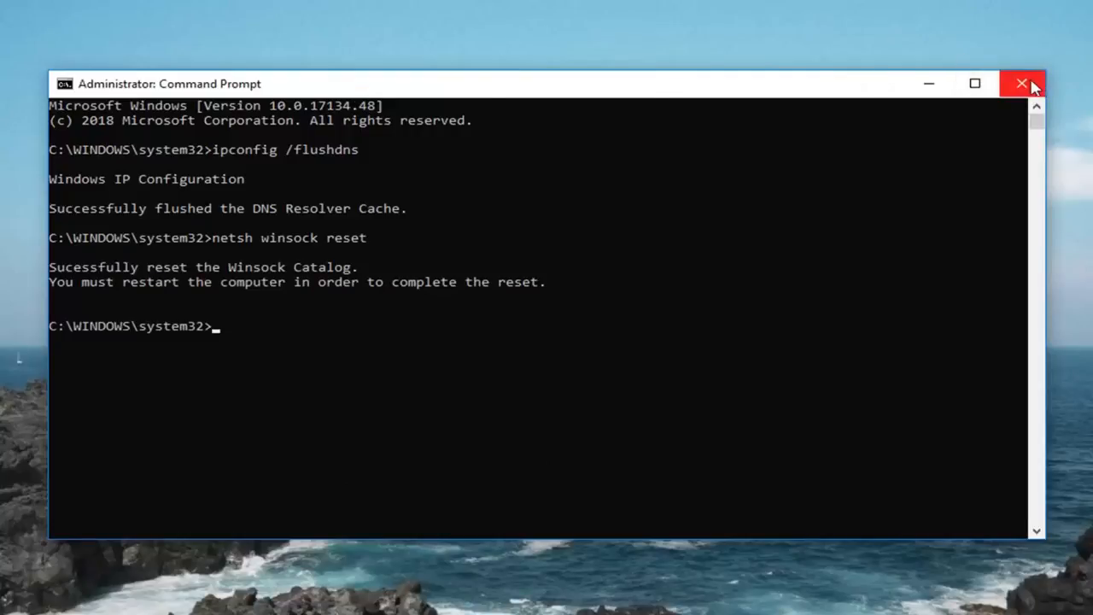
pyautogui.click(1021, 82)
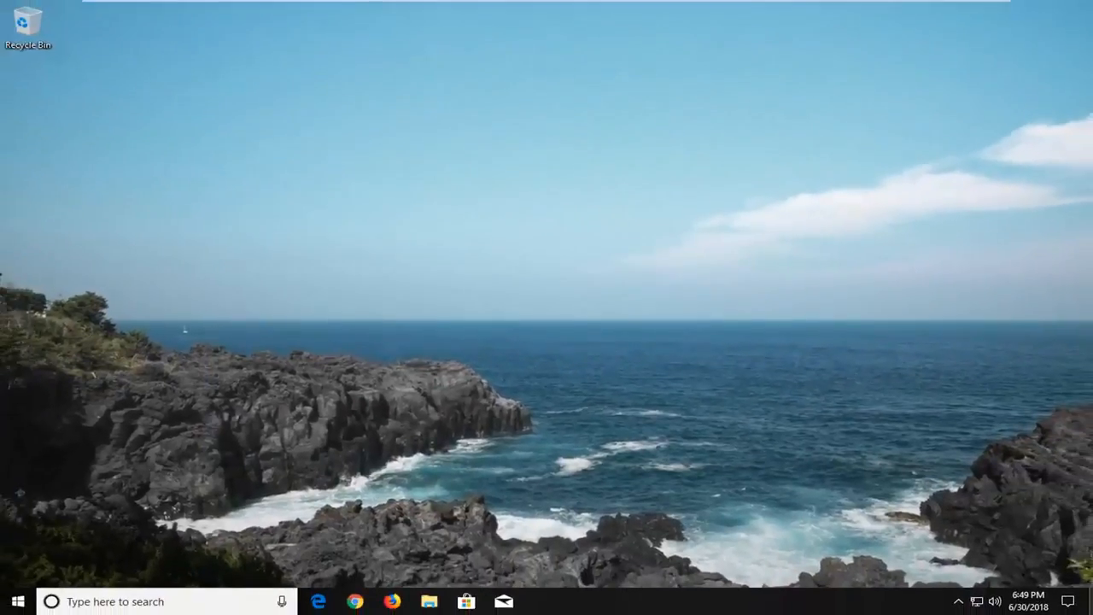